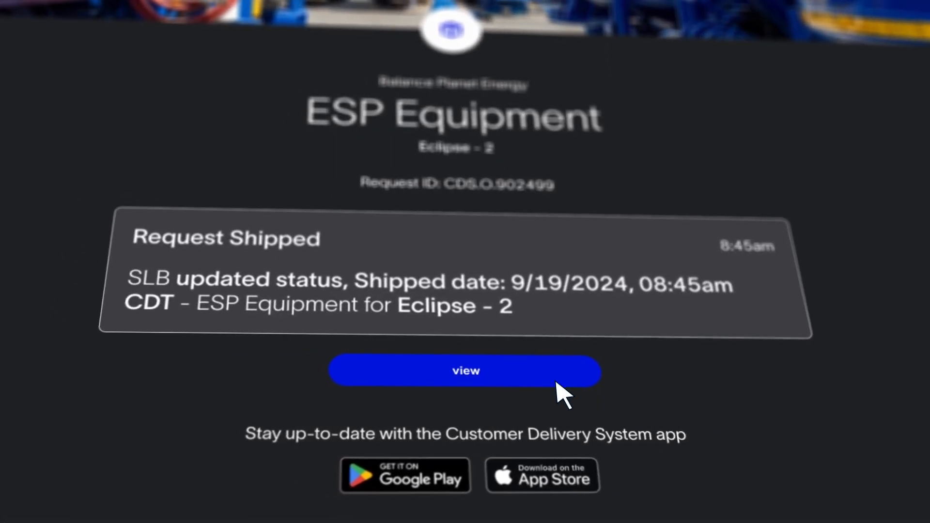
# From the Request Shipped email, view the Eclipse - 2 ESP Equipment request (16 items, shipped 9/19/2024).
pyautogui.click(464, 371)
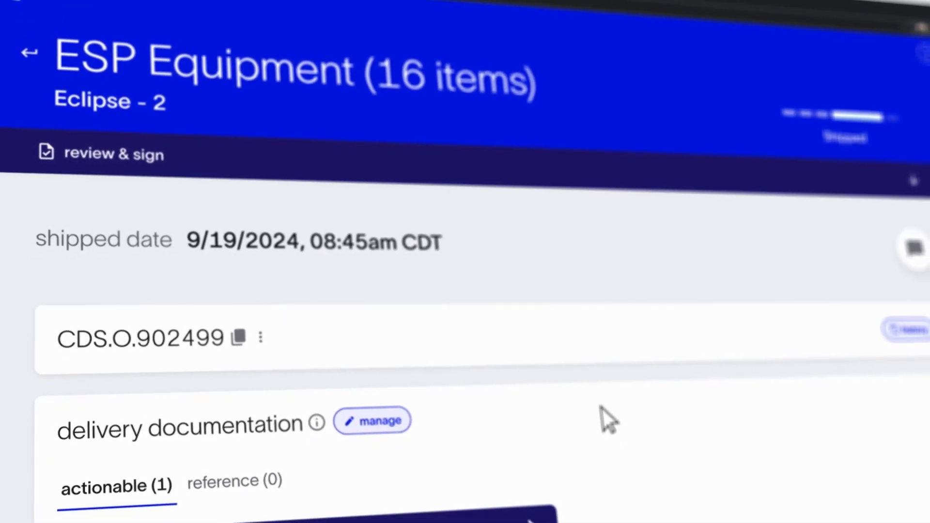